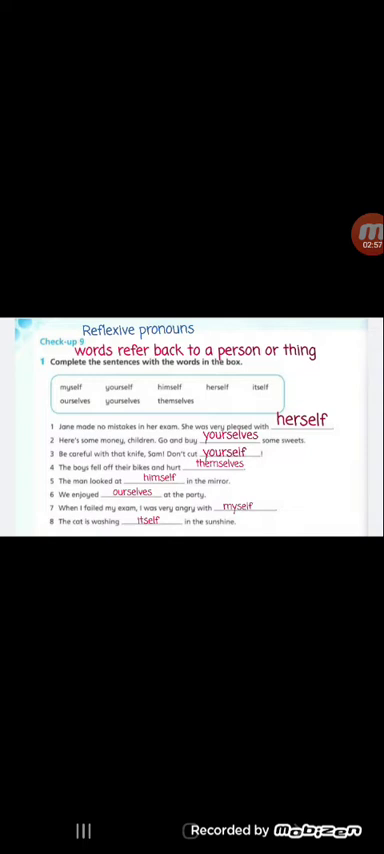
pyautogui.scroll(-3)
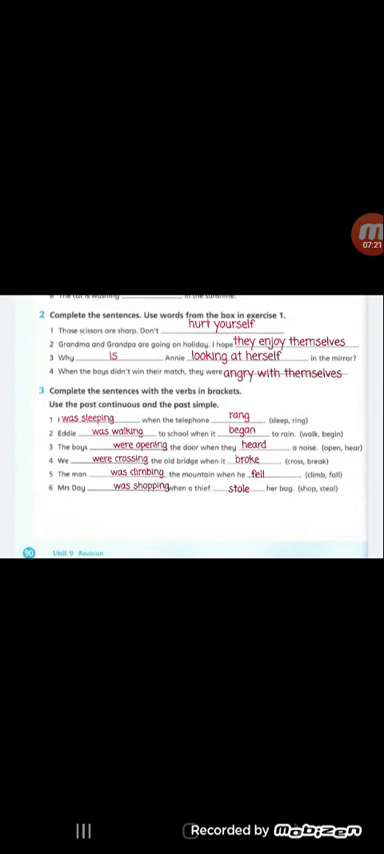
pyautogui.hscroll(-3)
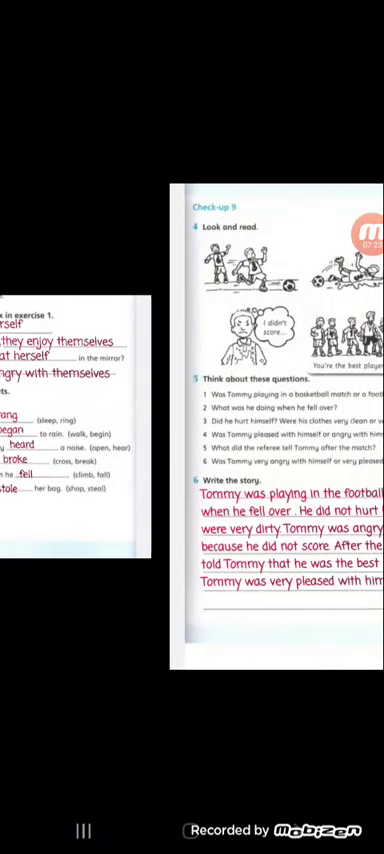